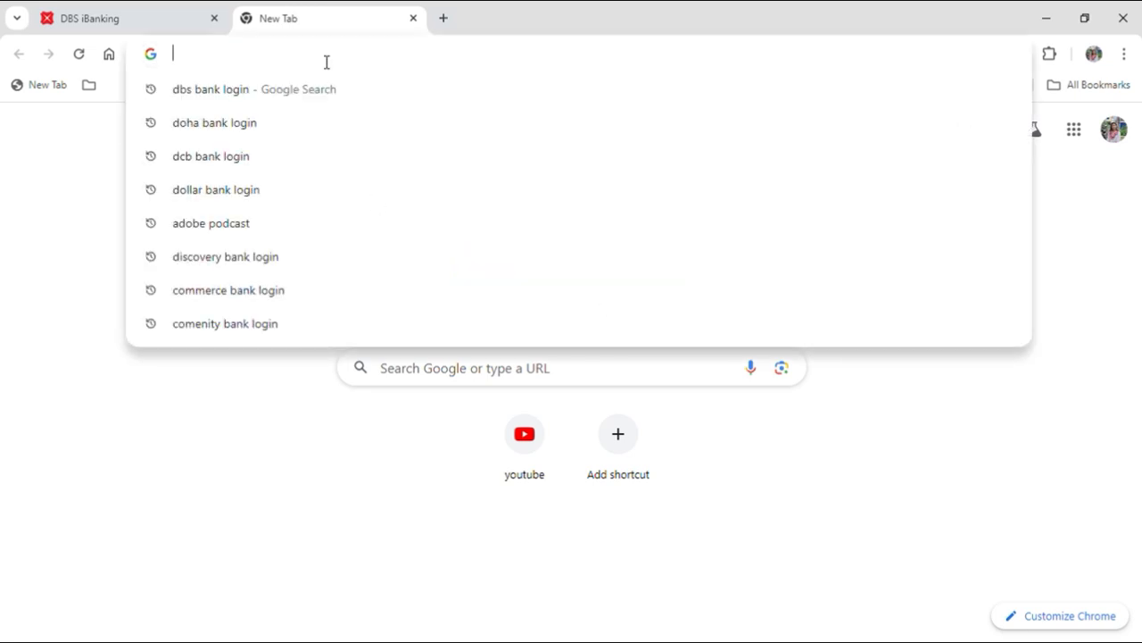
- Search the web for 'dbs bank login' from the address bar
type("dbs bank login")
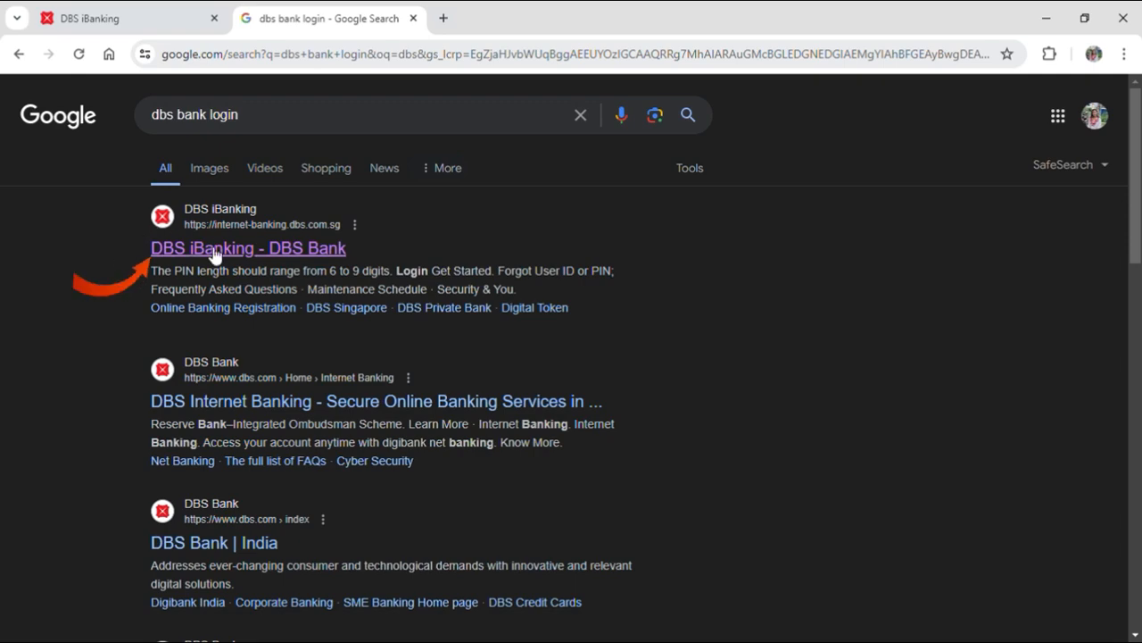
- Follow the 'DBS iBanking - DBS Bank' result to reach the login page
left_click(246, 248)
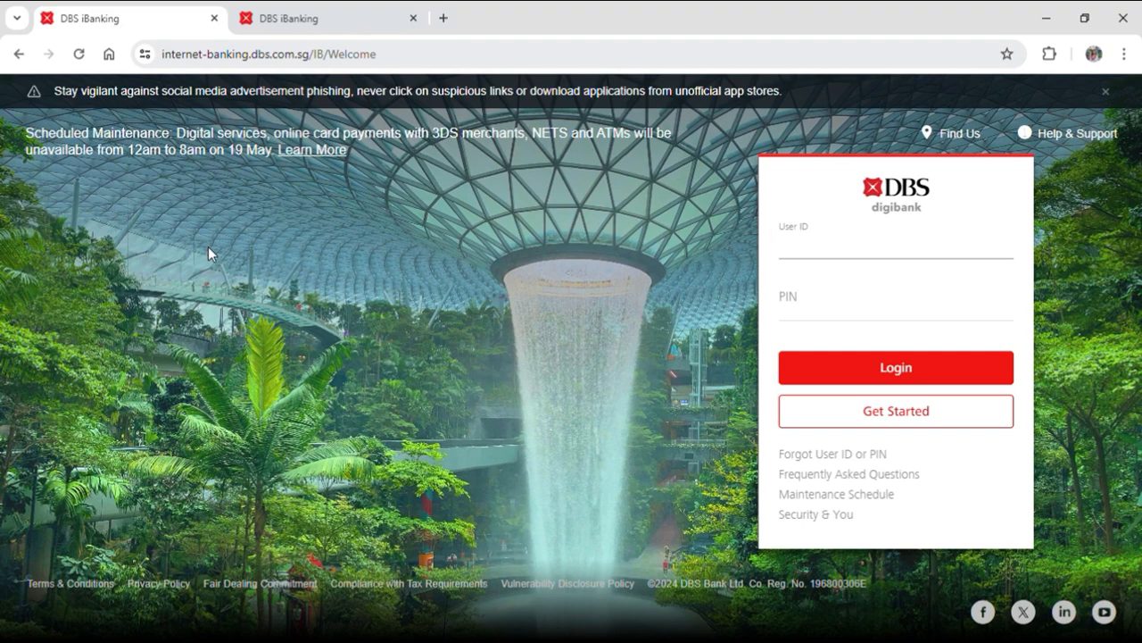
left_click(892, 254)
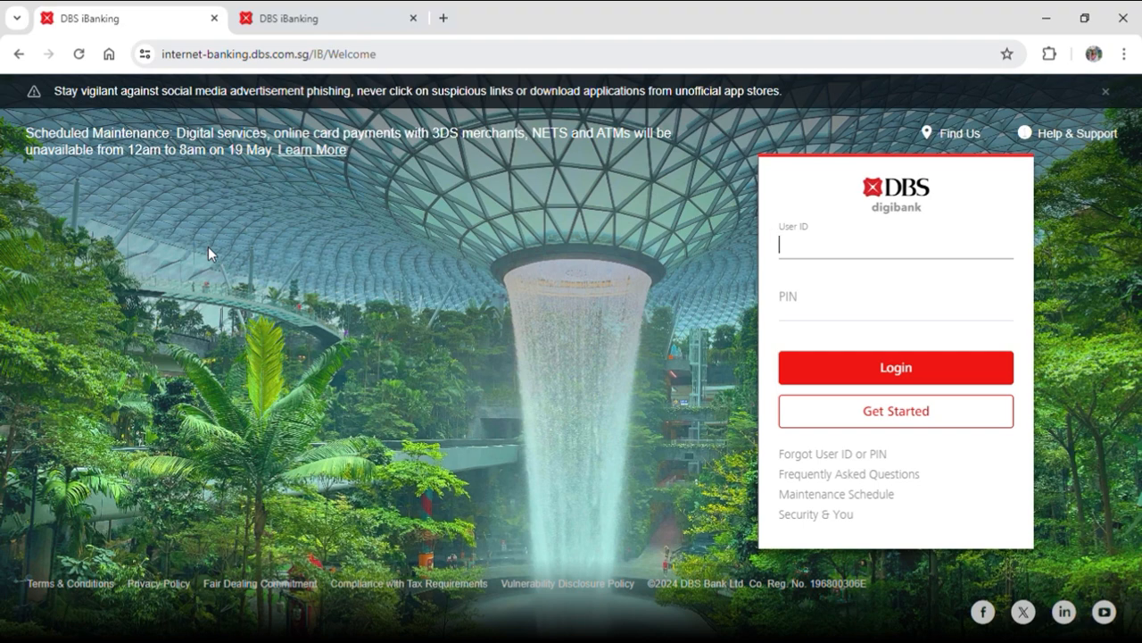
mouse_move(699, 209)
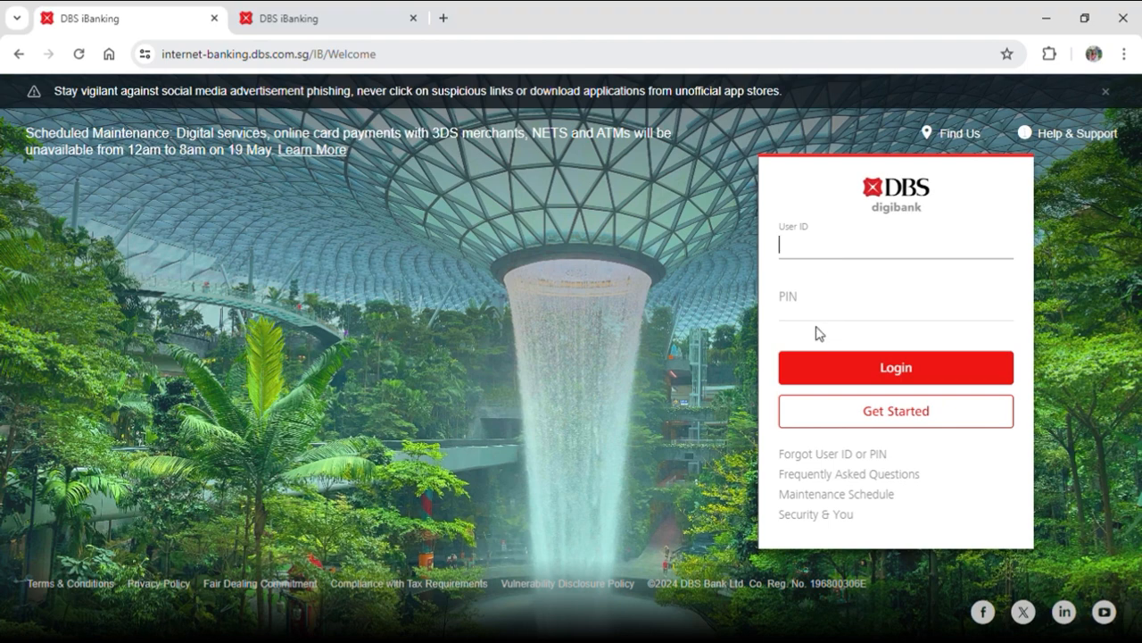
mouse_move(821, 464)
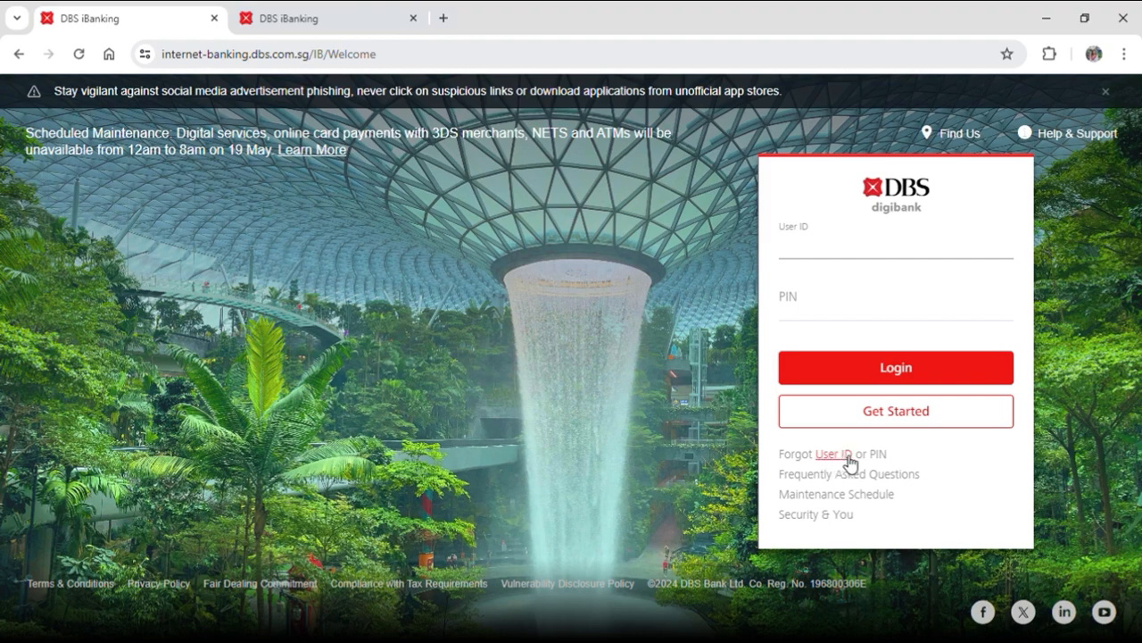
mouse_move(761, 448)
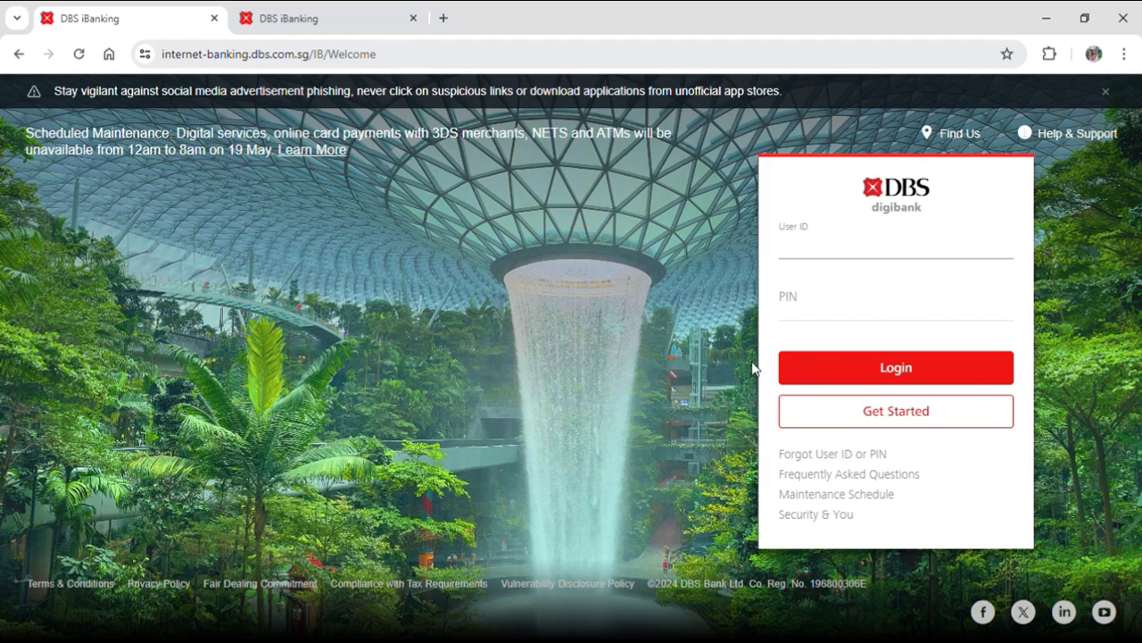
left_click(893, 250)
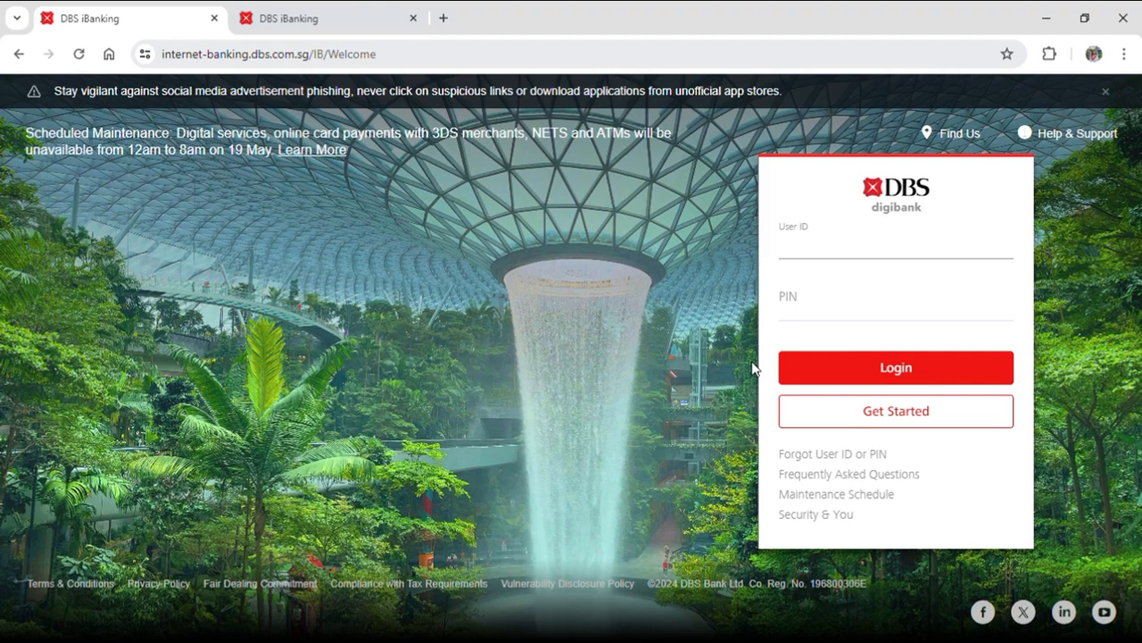
- Focus the User ID field on the DBS digibank login panel
left_click(893, 248)
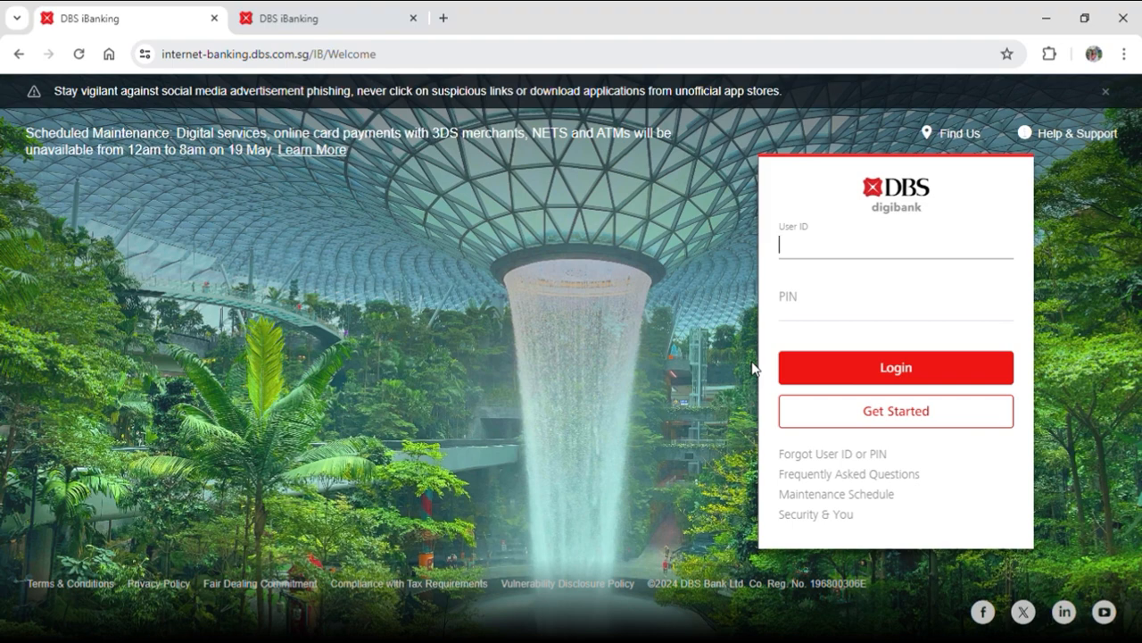